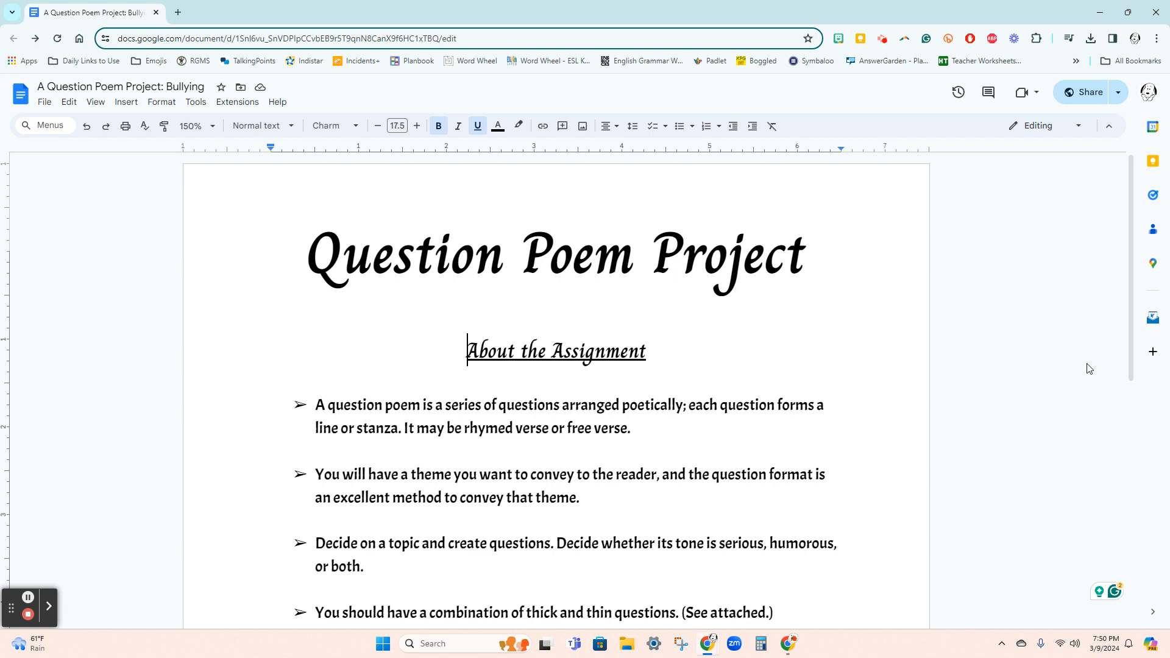
{"action": "scroll", "scroll_direction": "down", "scroll_amount": 3}
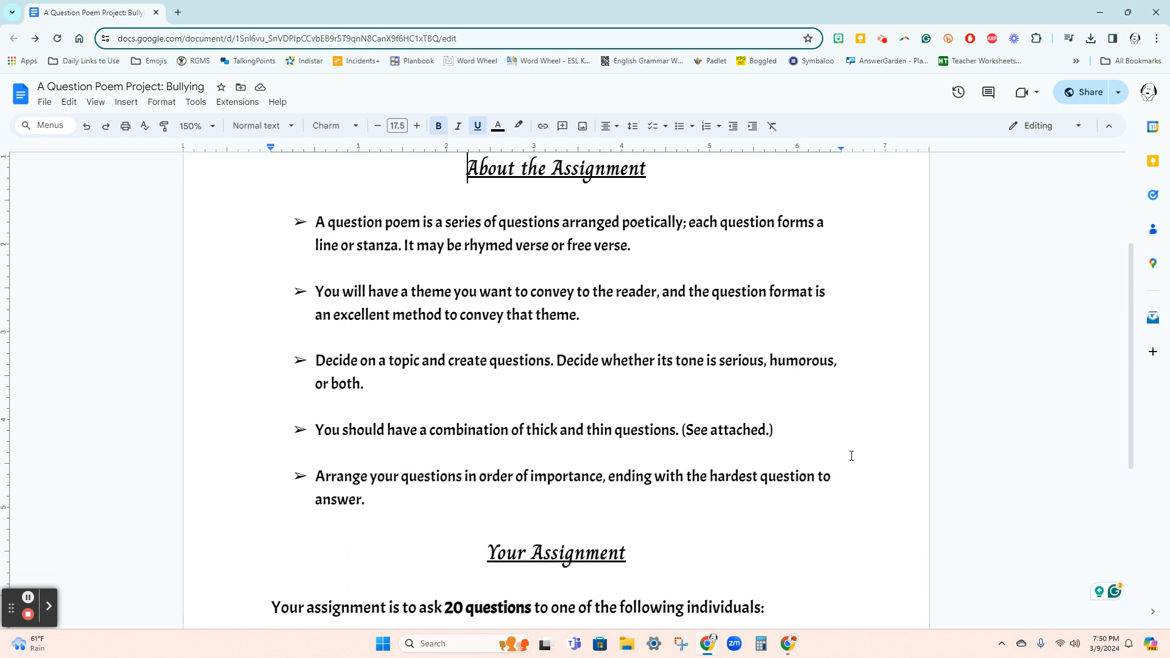
{"action": "scroll", "scroll_direction": "down", "scroll_amount": 3}
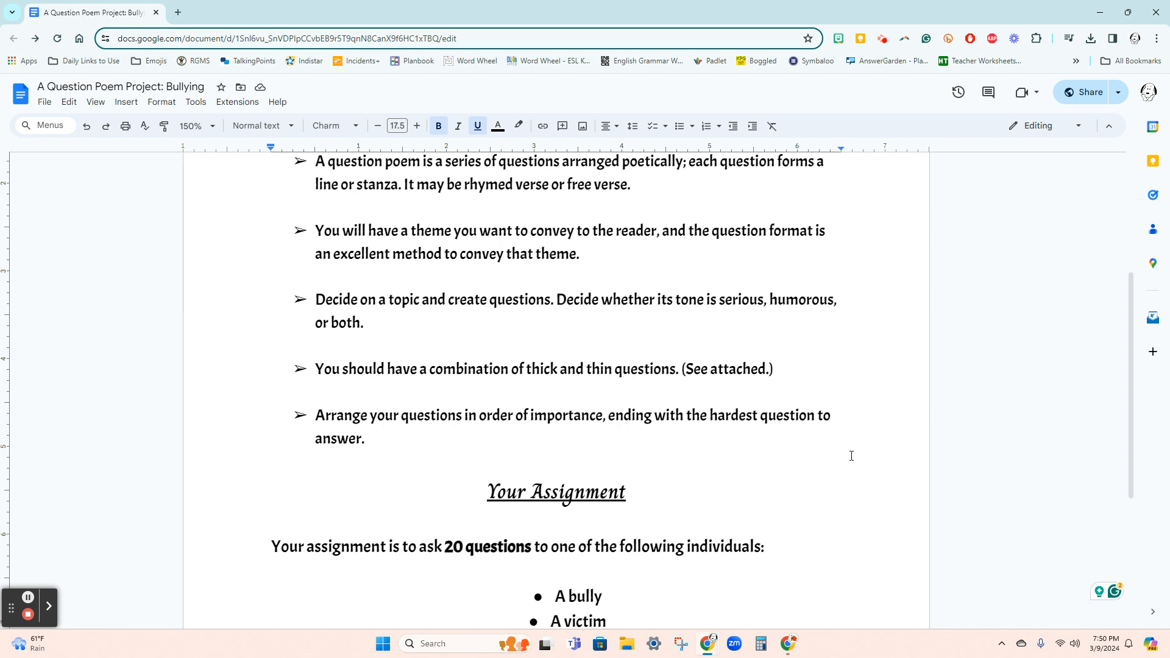
{"action": "scroll", "scroll_direction": "down", "scroll_amount": 3}
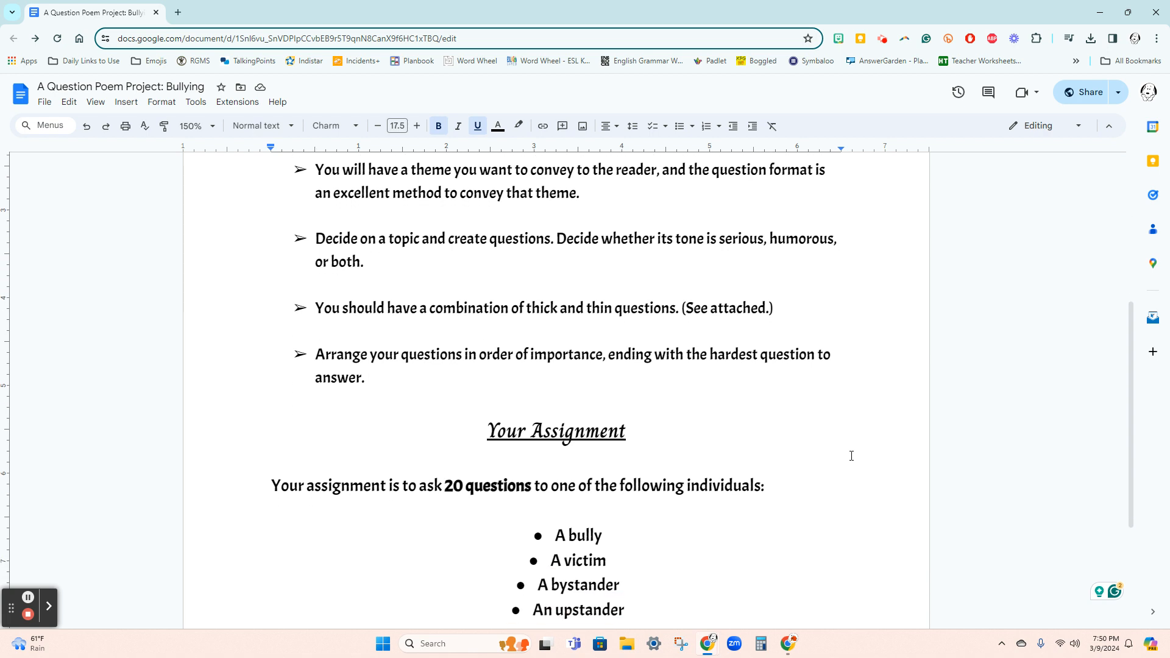